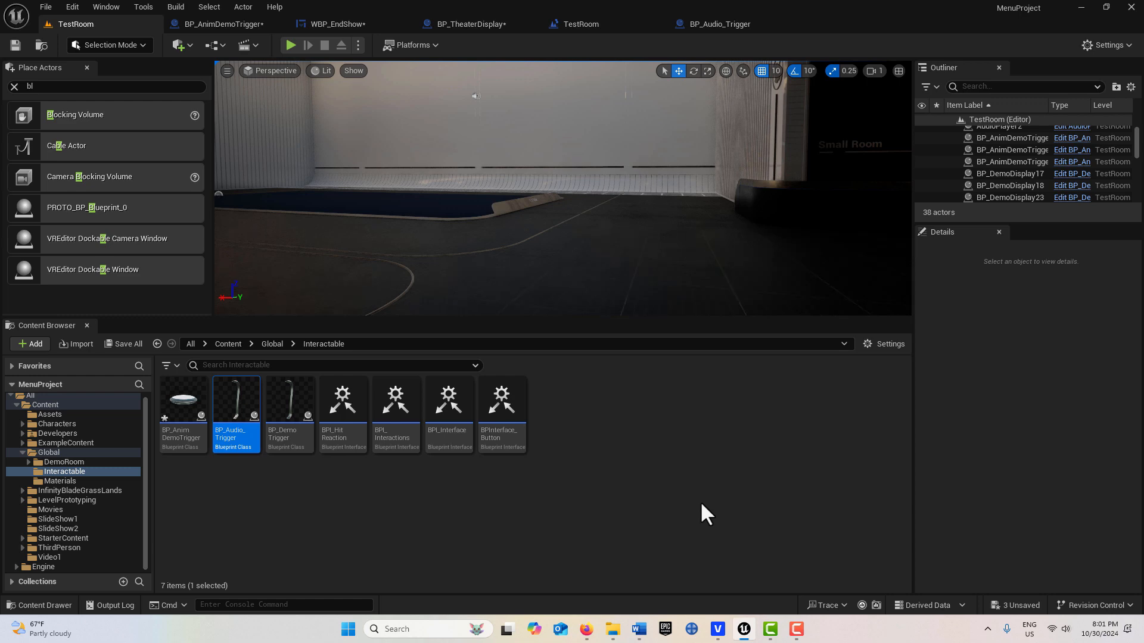
Switch to the WBP_EndShow blueprint tab to view its button-click Event Graph
left_click(467, 23)
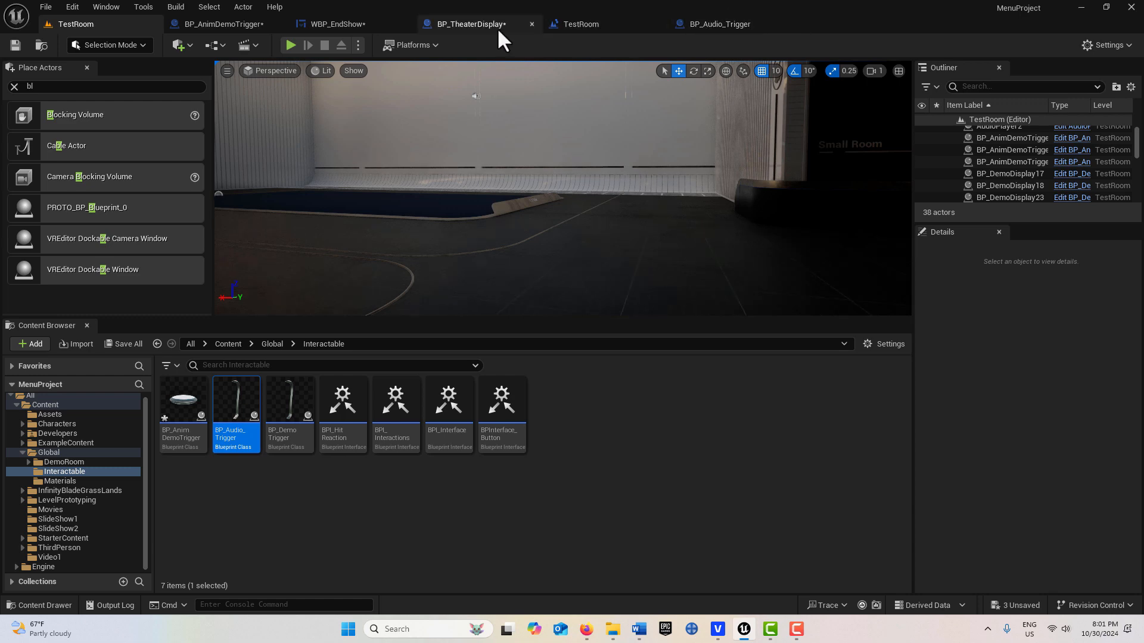
left_click(338, 23)
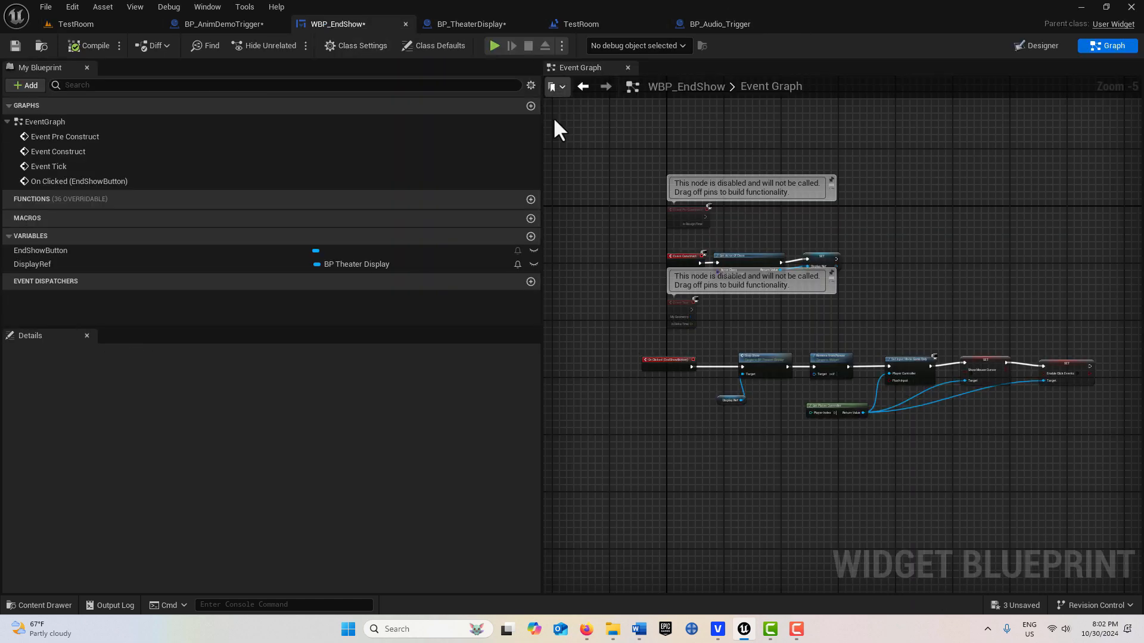
mouse_move(543, 171)
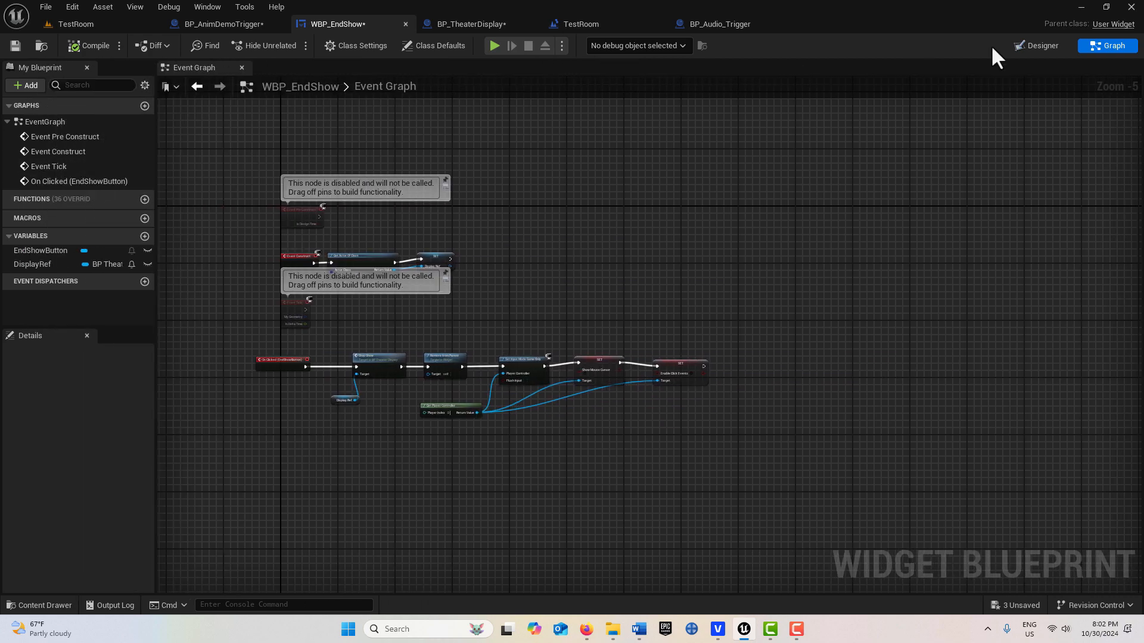
Show WBP_EndShow's Designer canvas with the END SHOW button
left_click(1041, 45)
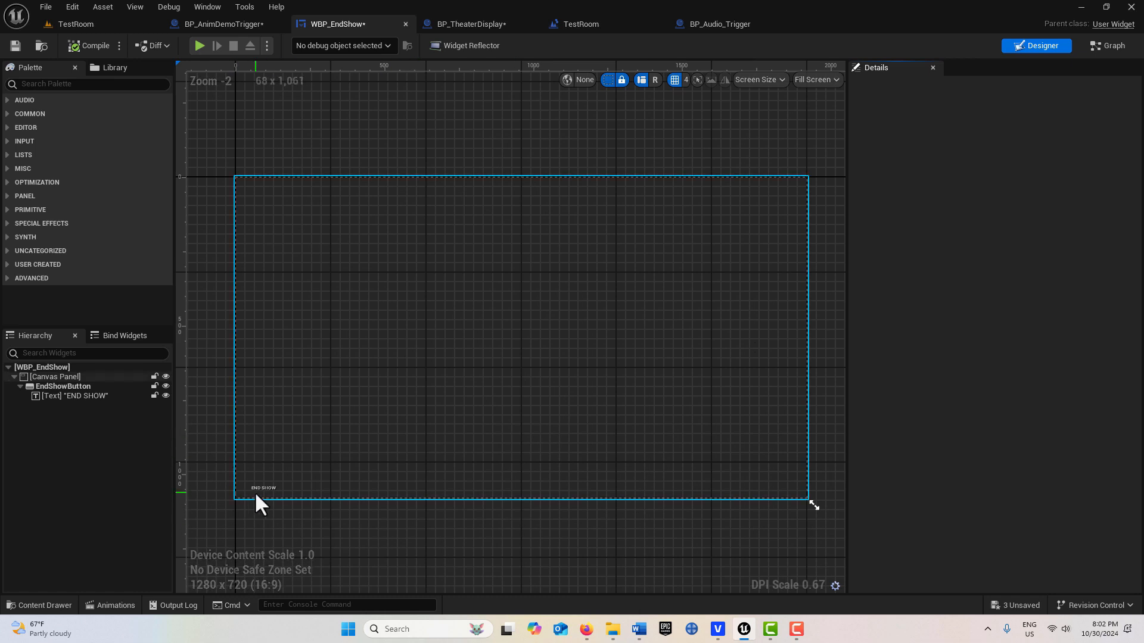
left_click(263, 487)
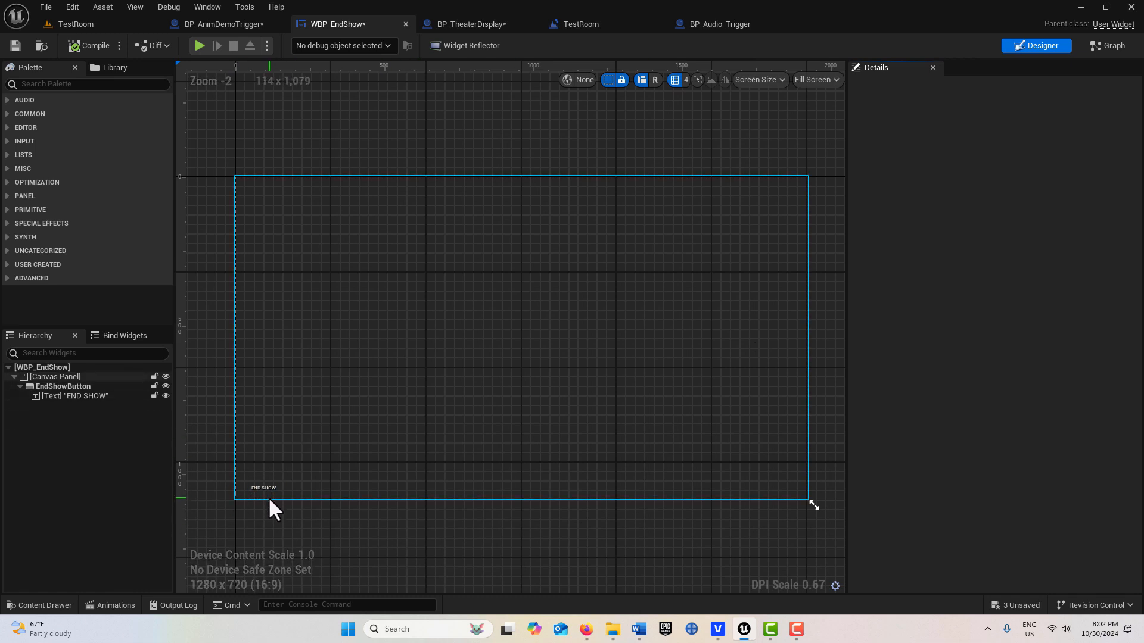
left_click(263, 487)
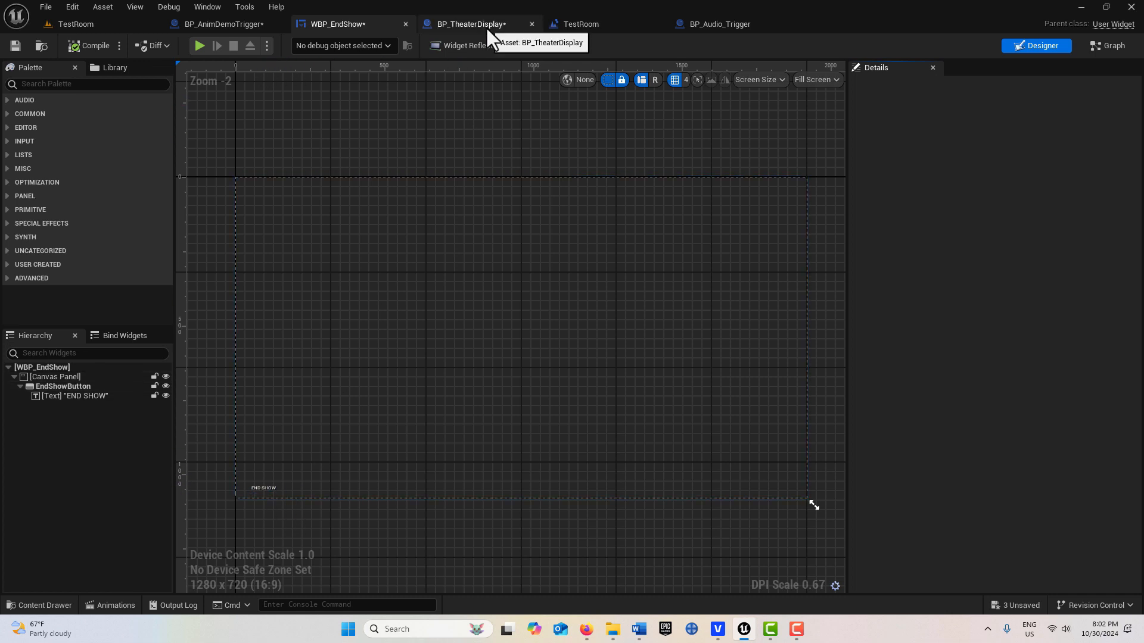
Open BP_TheaterDisplay's Event Graph to inspect its Remove from Parent node
left_click(471, 24)
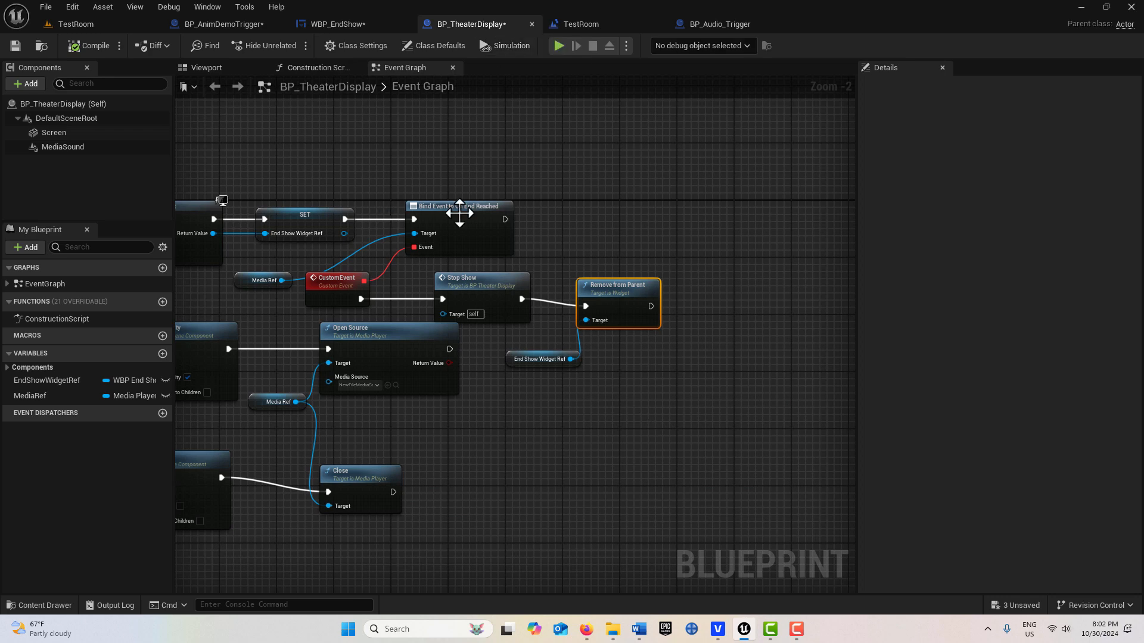
mouse_move(441, 230)
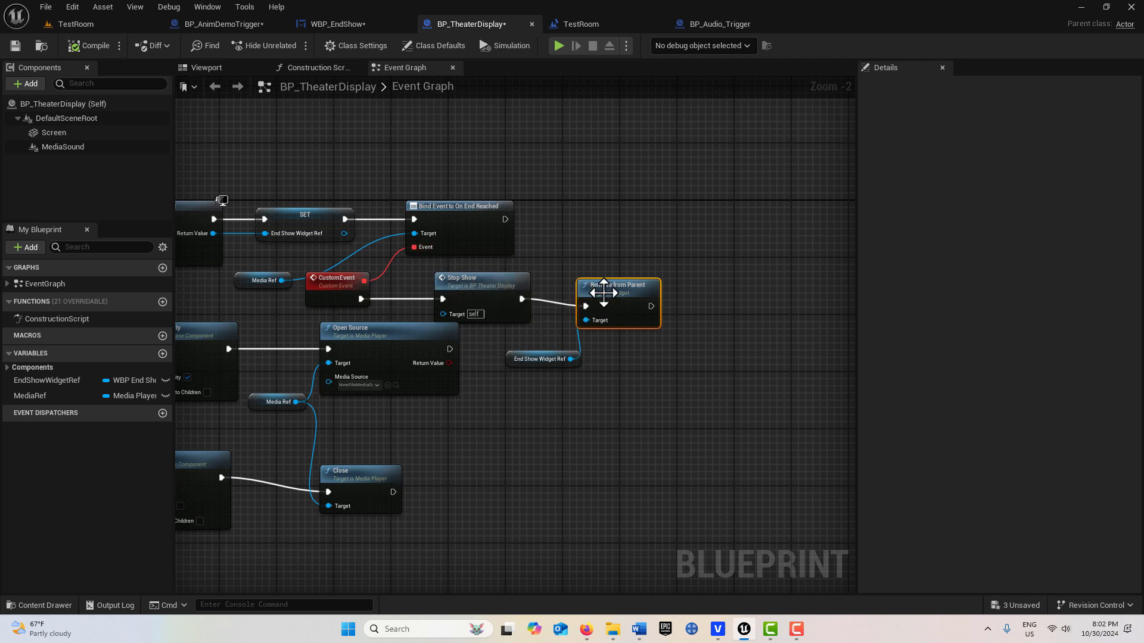
mouse_move(720, 117)
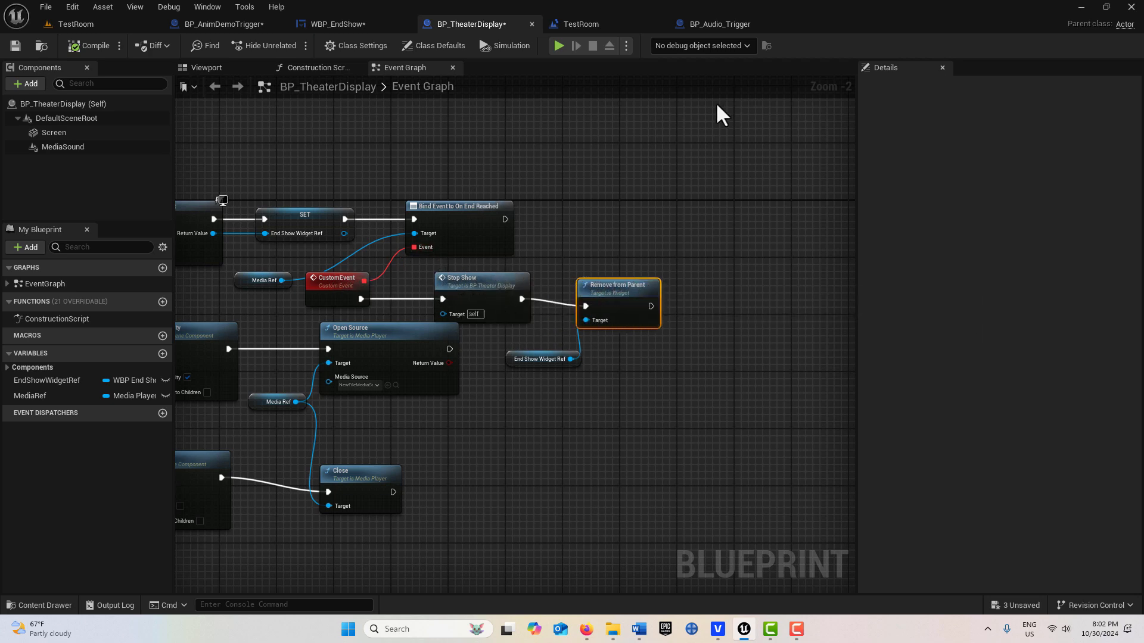
mouse_move(542, 358)
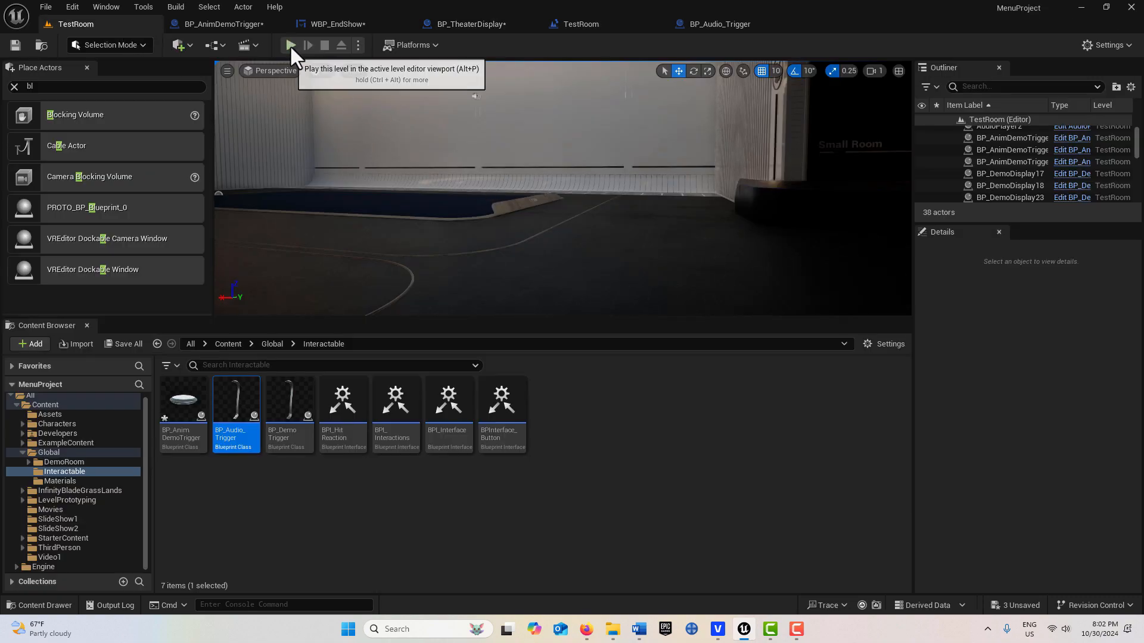
Play the TestRoom level and watch the END SHOW button remain after the video
left_click(290, 45)
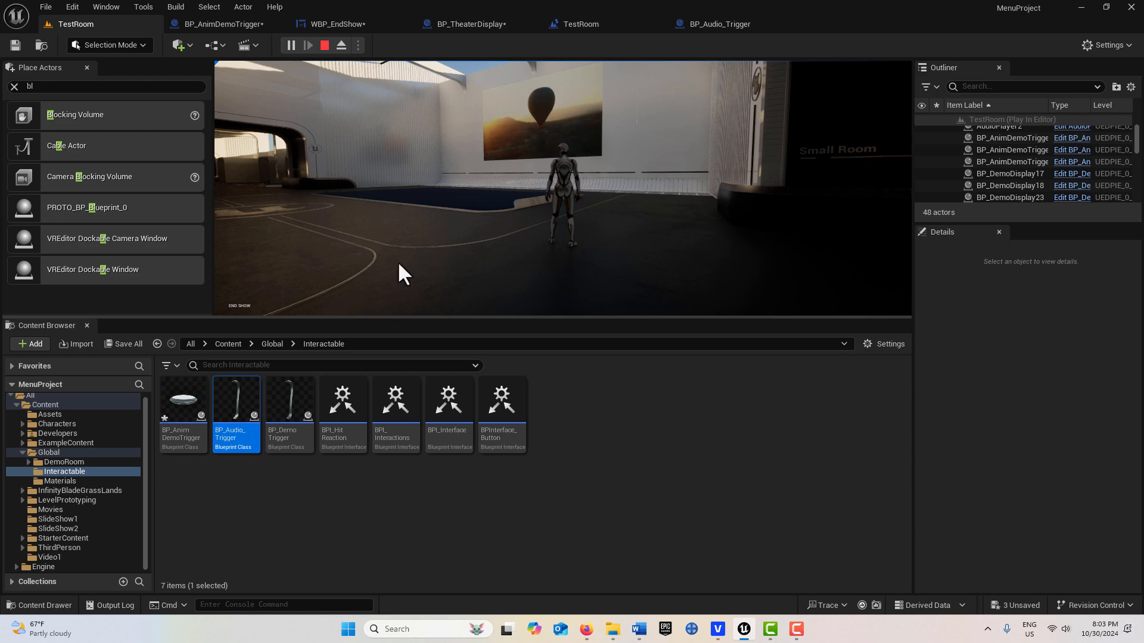
mouse_move(384, 287)
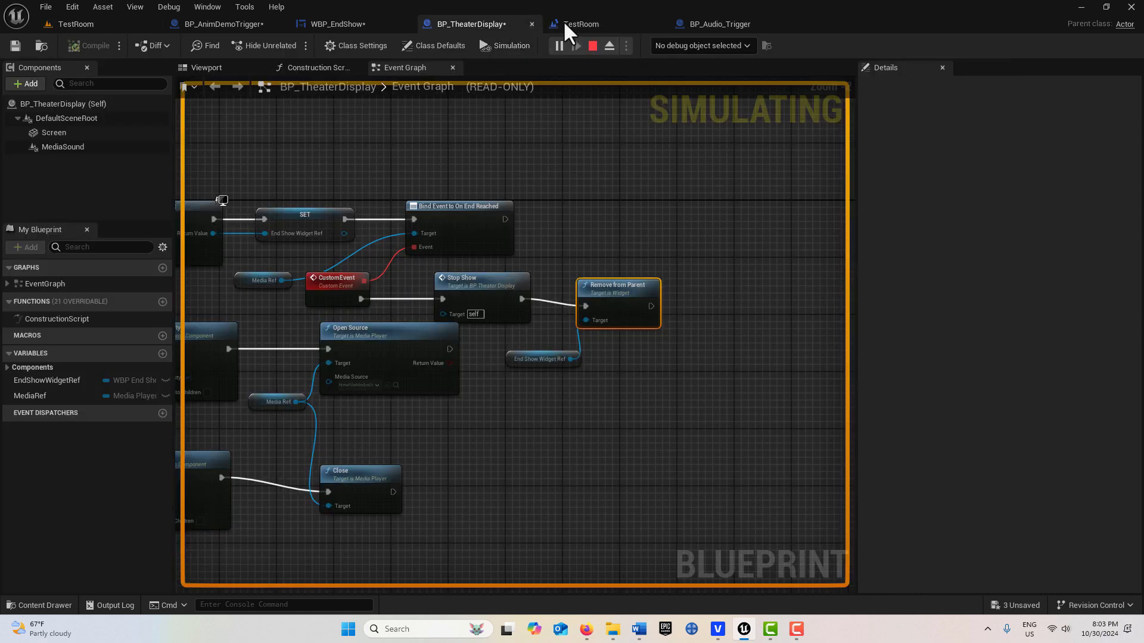
Stop the Play In Editor session
left_click(592, 45)
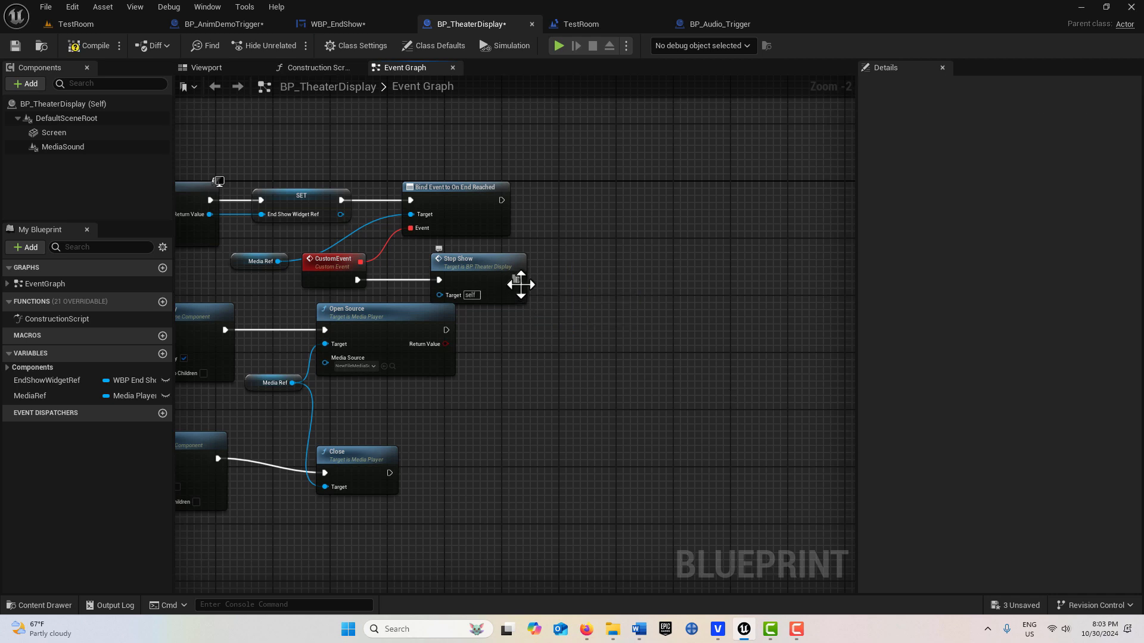
Connect a Remove All Widgets node to Stop Show's exec output
left_click_drag(517, 279, 605, 285)
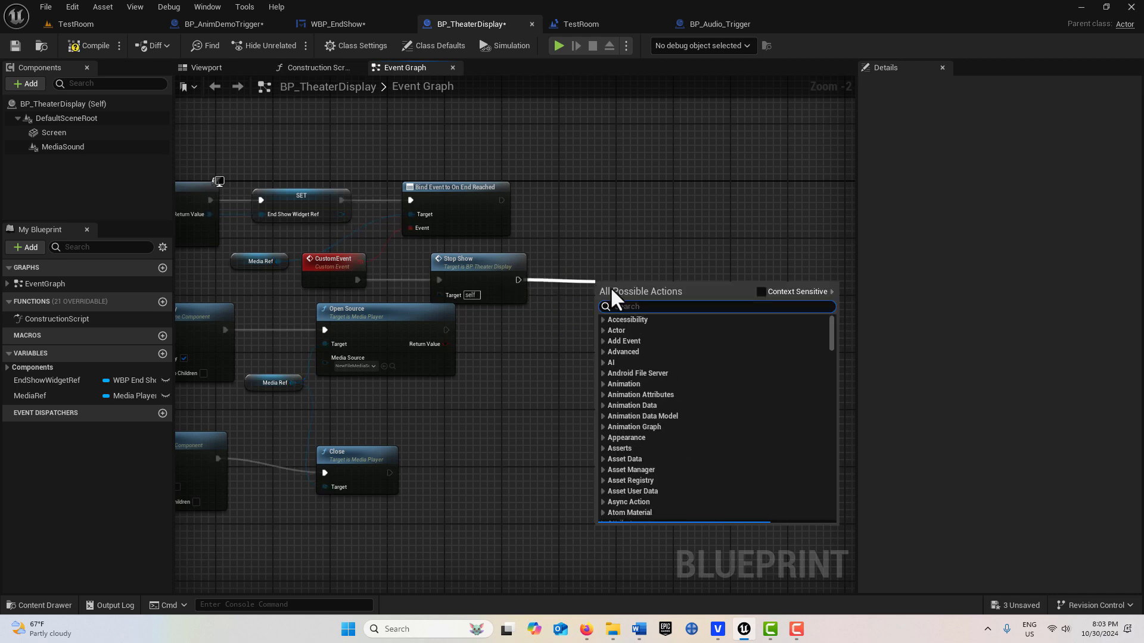
type("remove all")
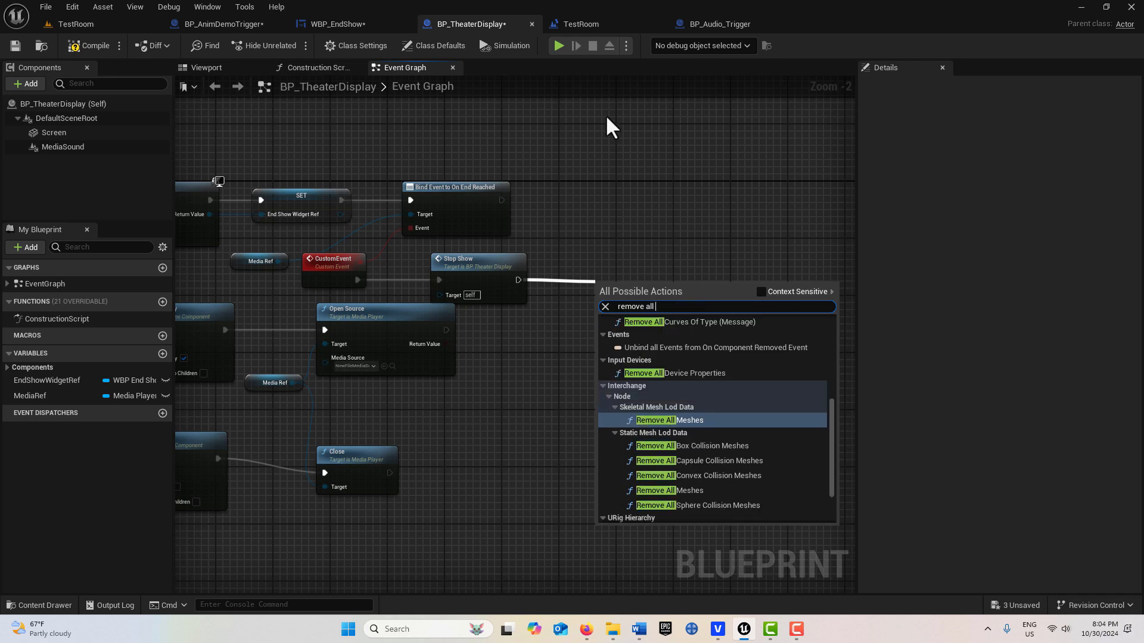
type("w")
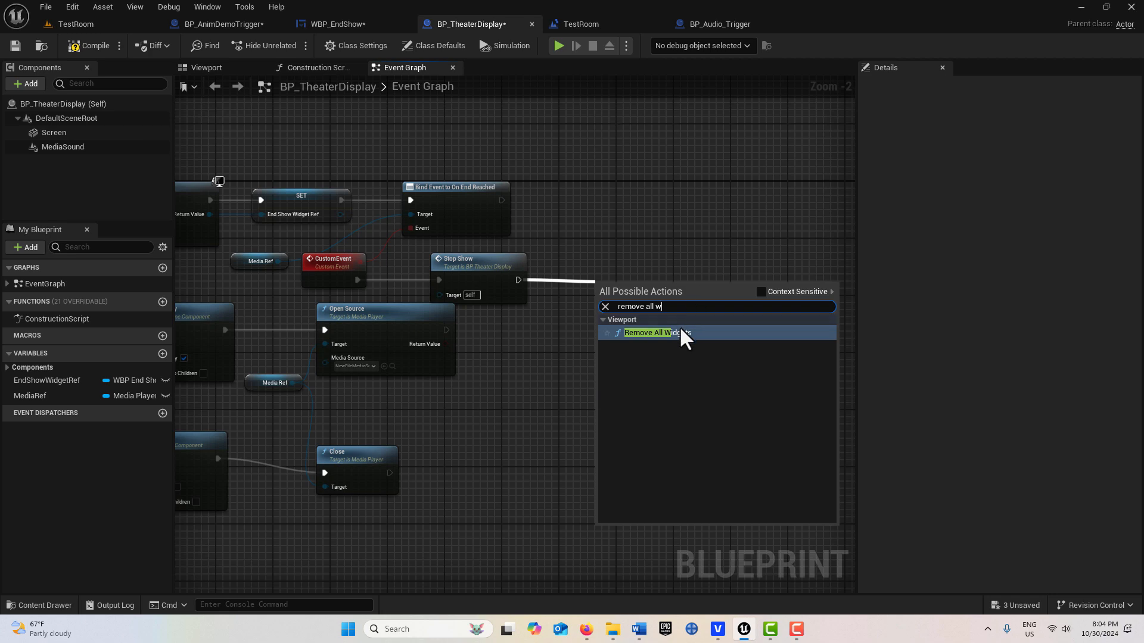
left_click(655, 333)
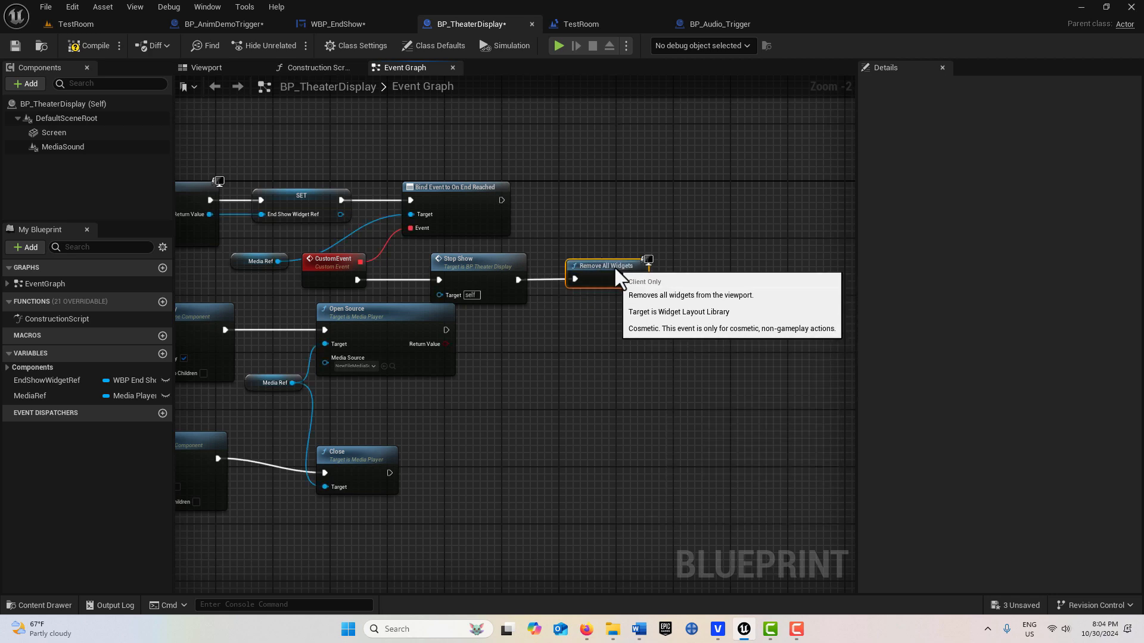
mouse_move(650, 386)
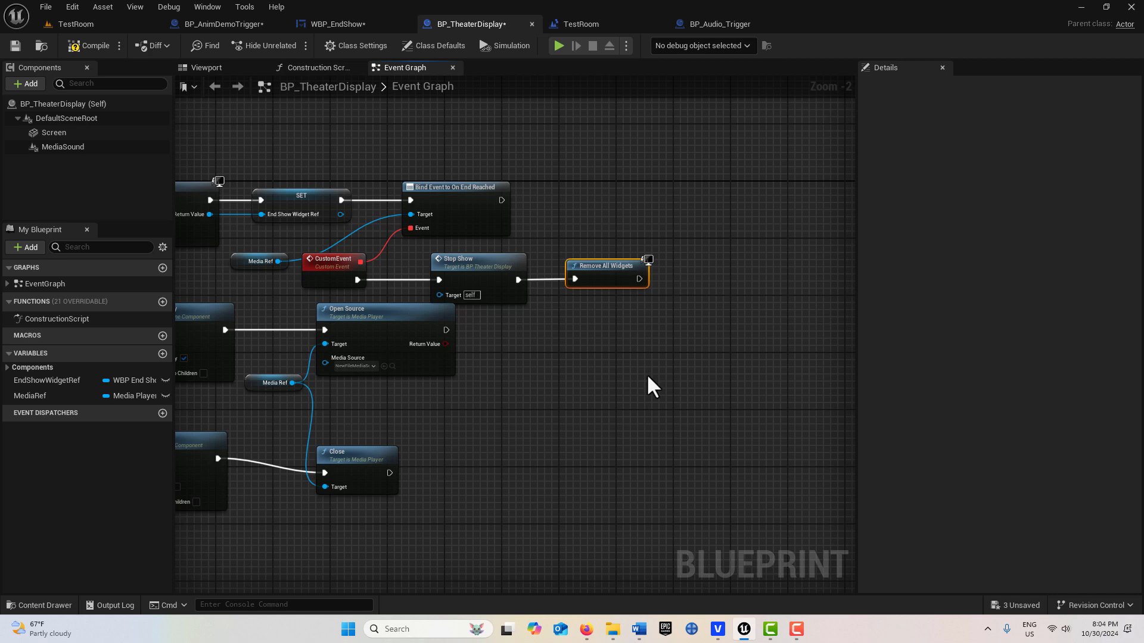
mouse_move(649, 402)
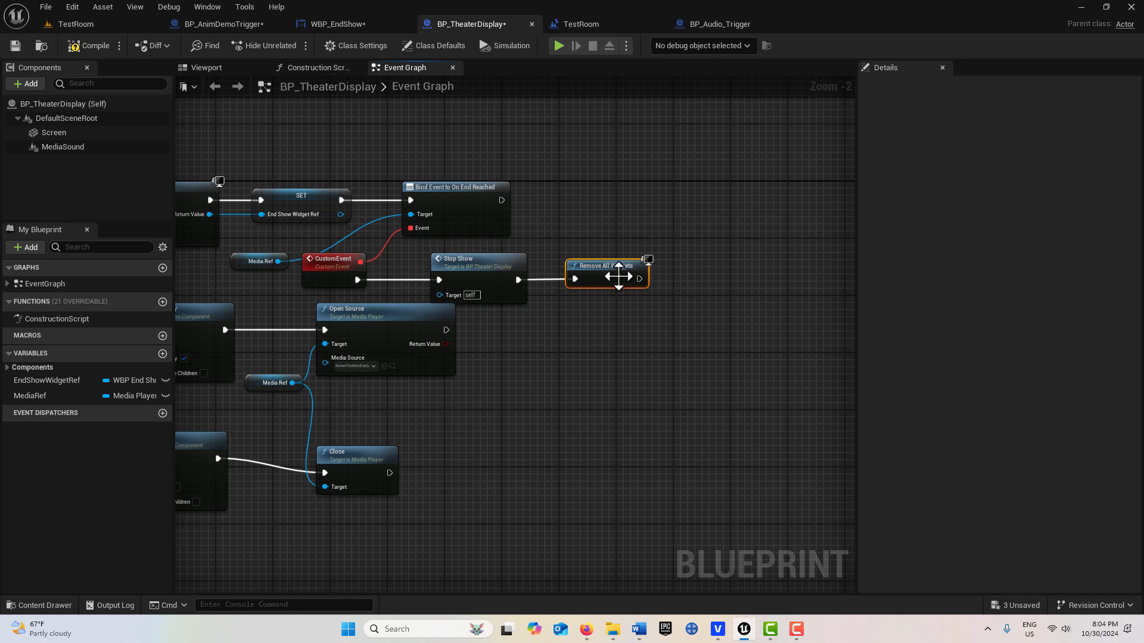
mouse_move(629, 264)
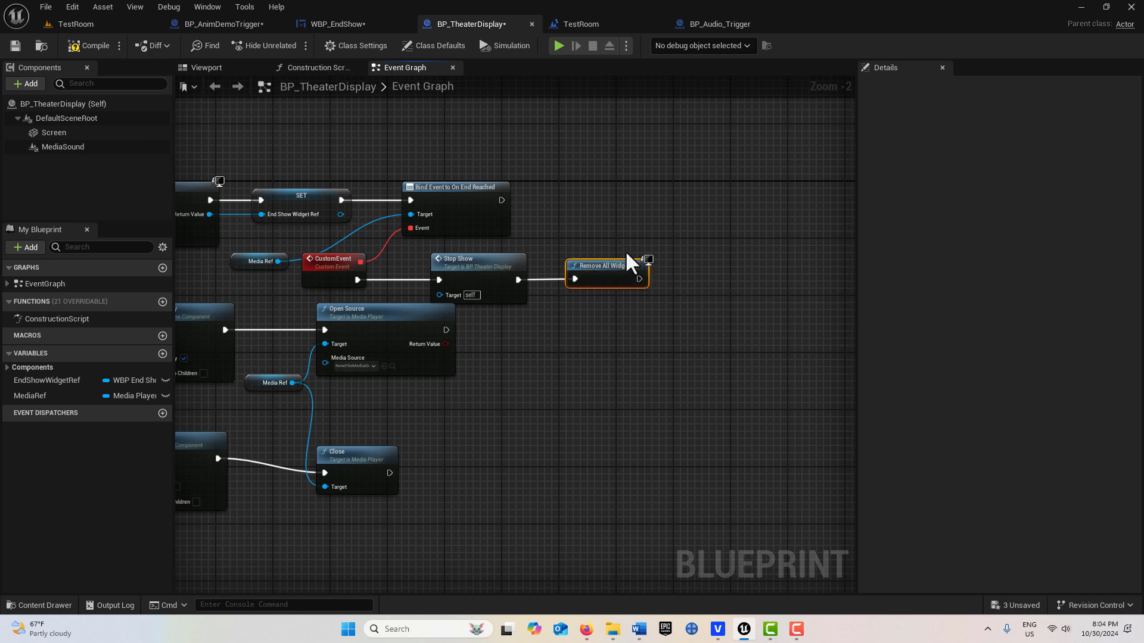
mouse_move(670, 334)
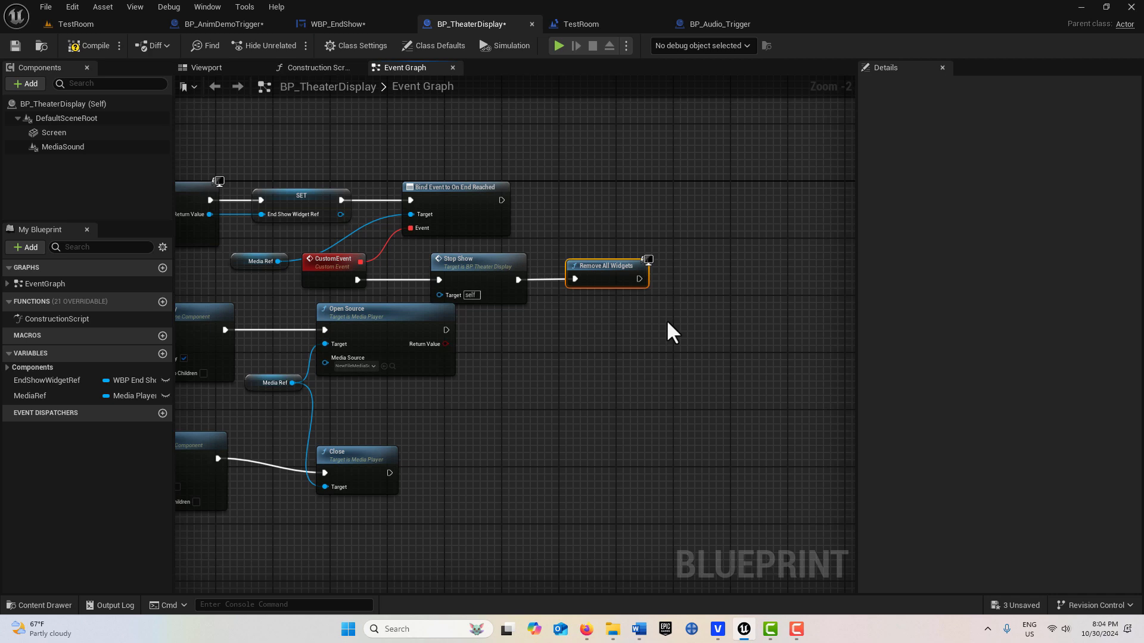
mouse_move(83, 97)
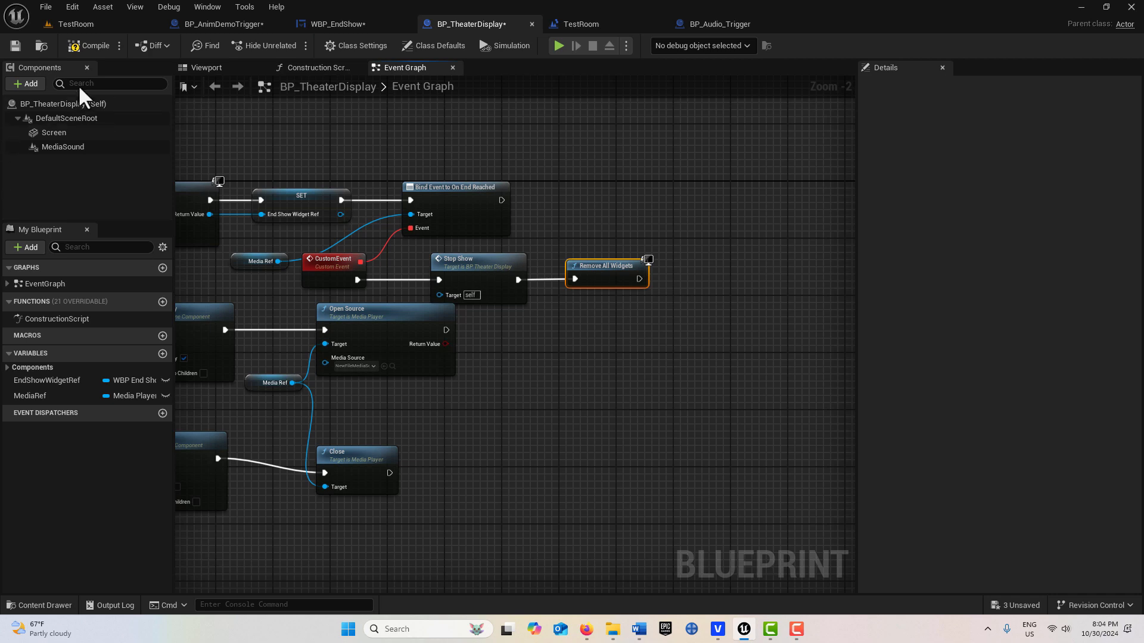
mouse_move(456, 253)
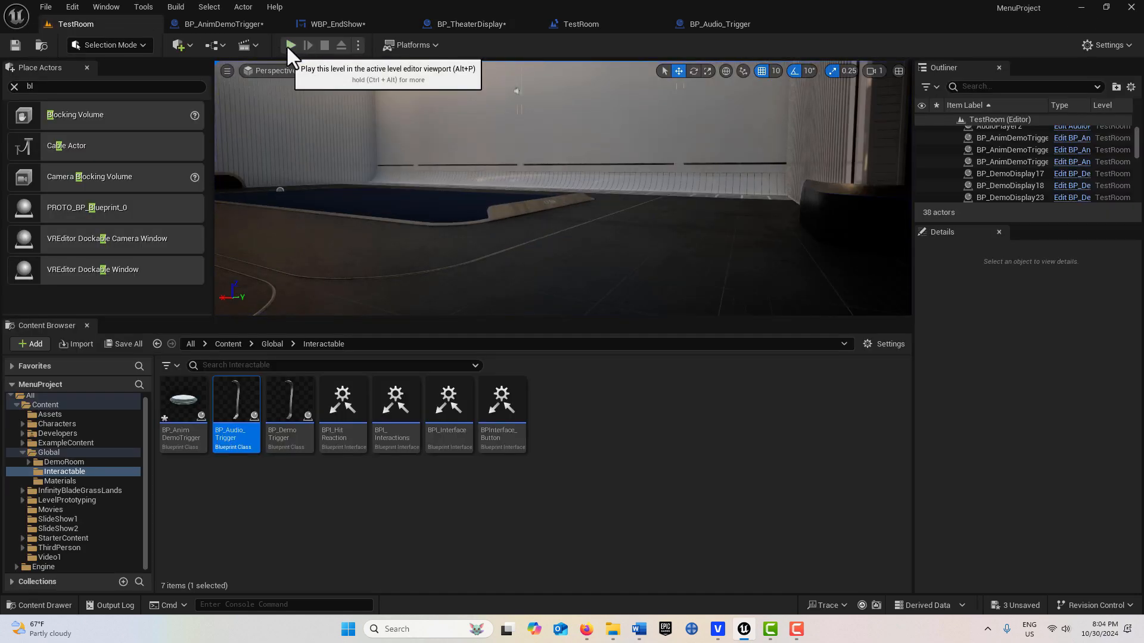
Select BP_DemoRoom4 in the level viewport to show its Details panel
left_click(1009, 170)
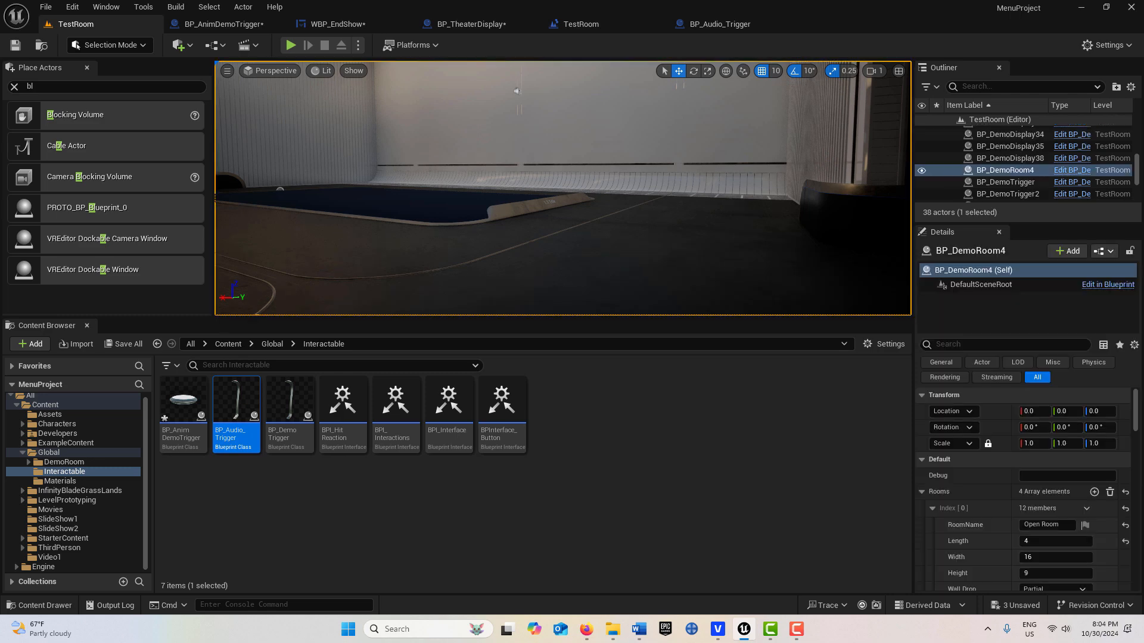
mouse_move(614, 261)
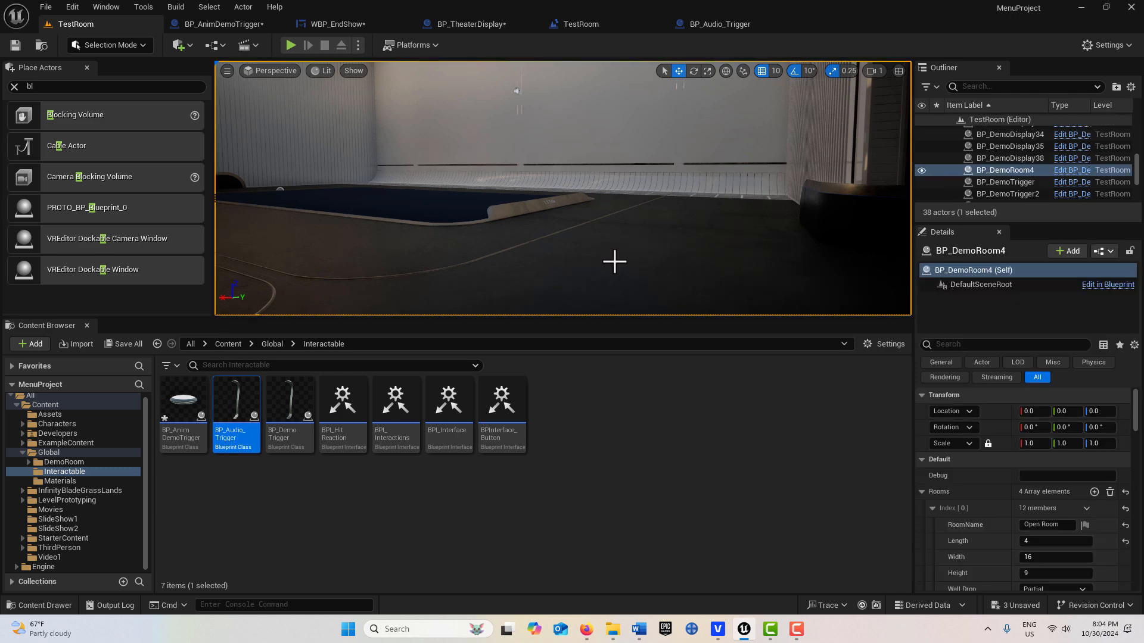